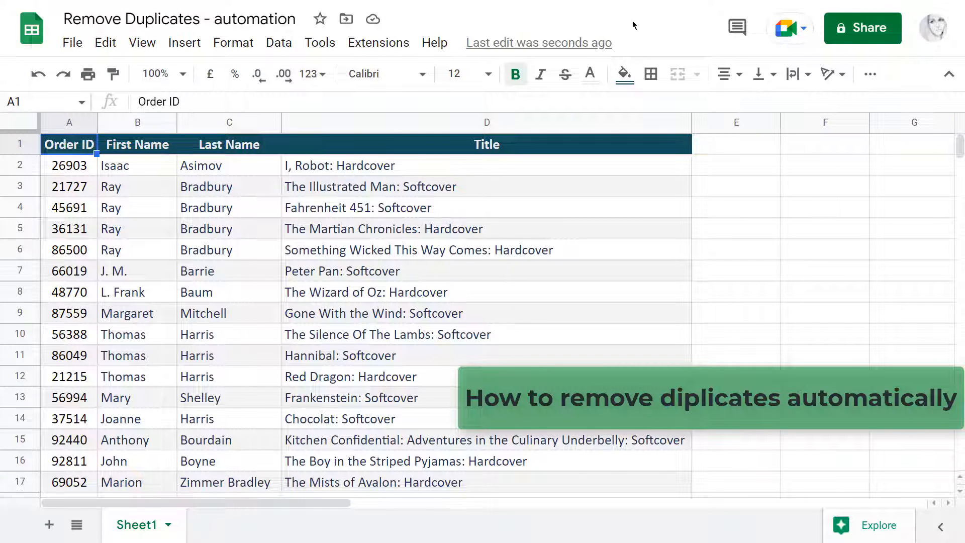
# Show the Remove Duplicates add-on's tools under the Extensions menu.
pyautogui.click(379, 42)
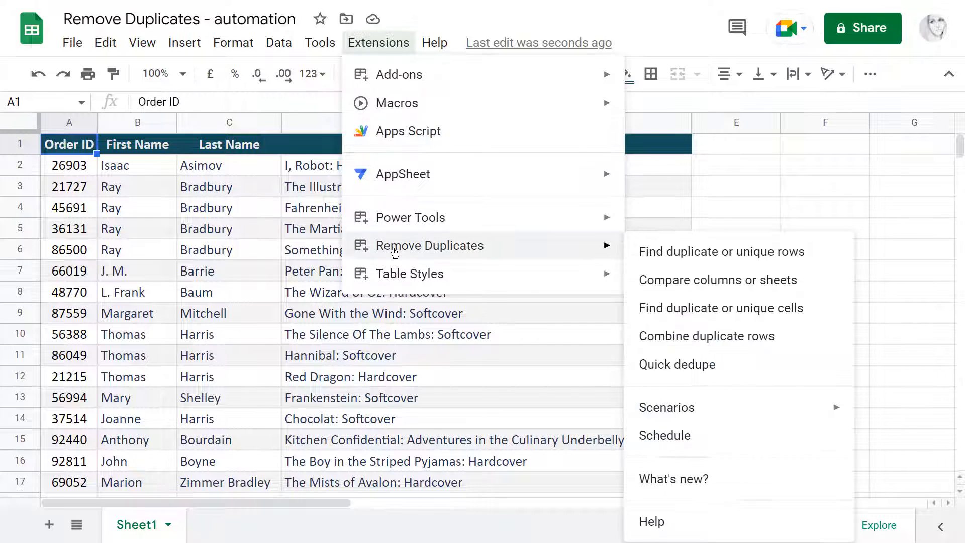
# Find duplicates in A1:D564 across all four columns and colour the 246 duplicate rows.
pyautogui.click(721, 251)
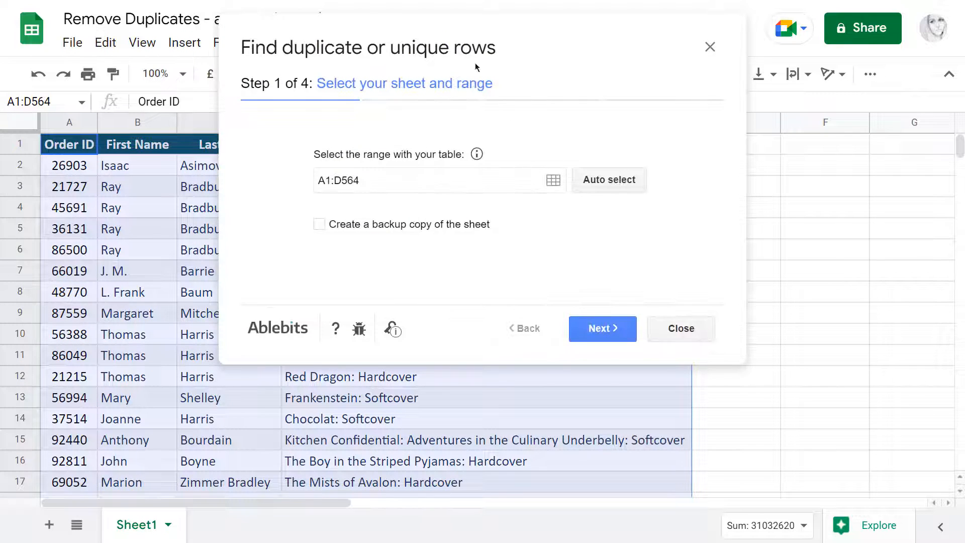
pyautogui.click(602, 328)
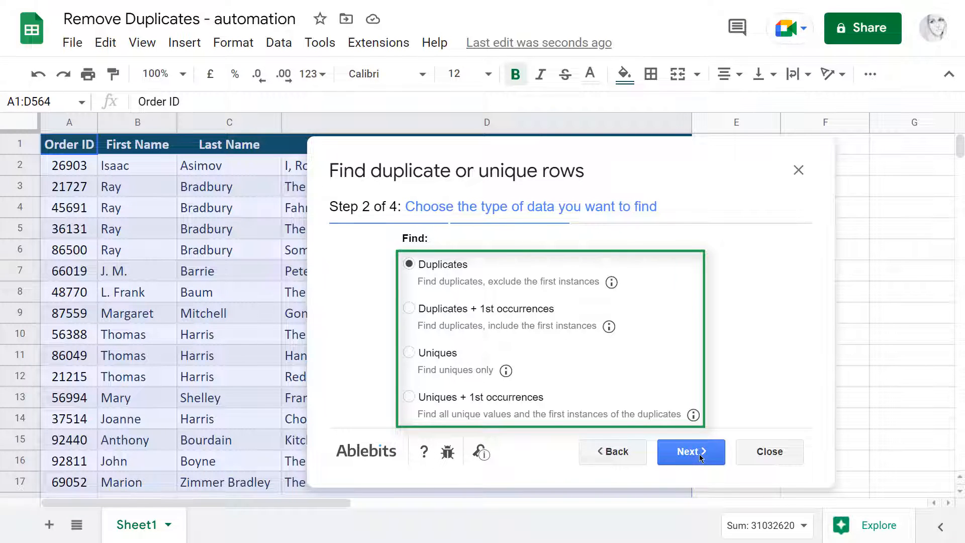
pyautogui.click(691, 451)
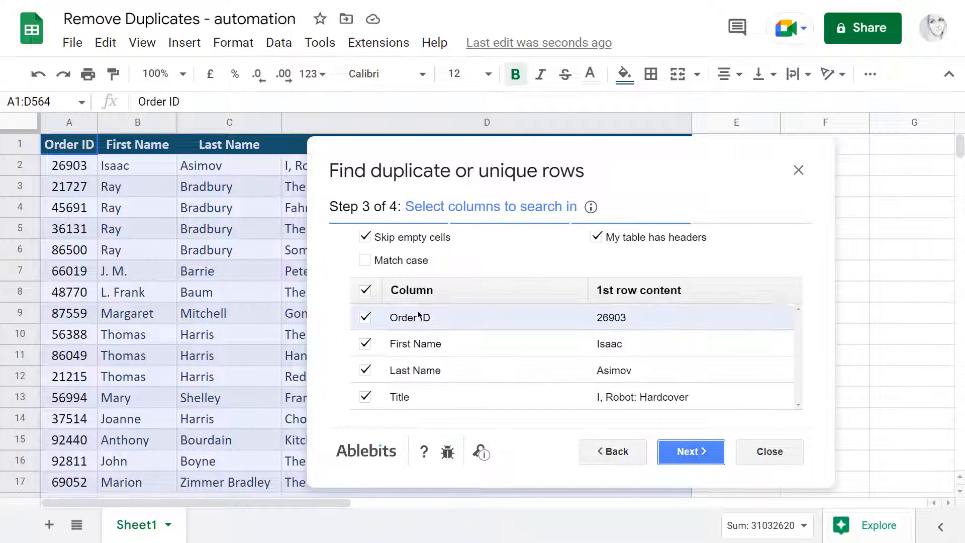
pyautogui.click(691, 451)
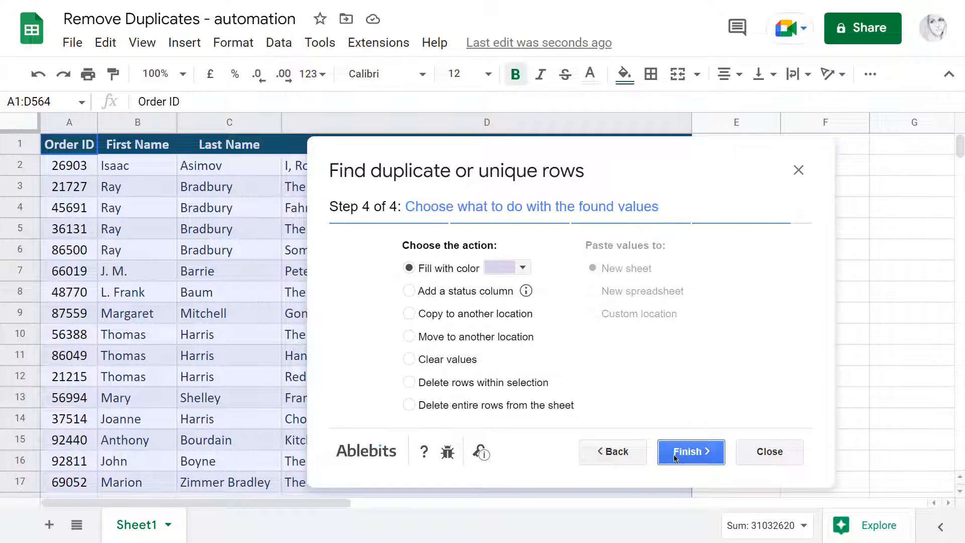
pyautogui.moveTo(458, 291)
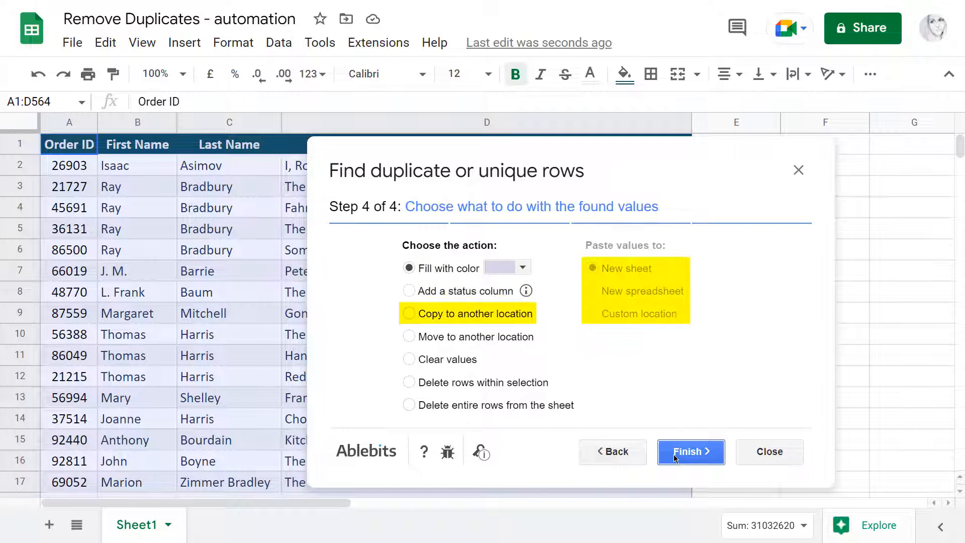
pyautogui.click(691, 452)
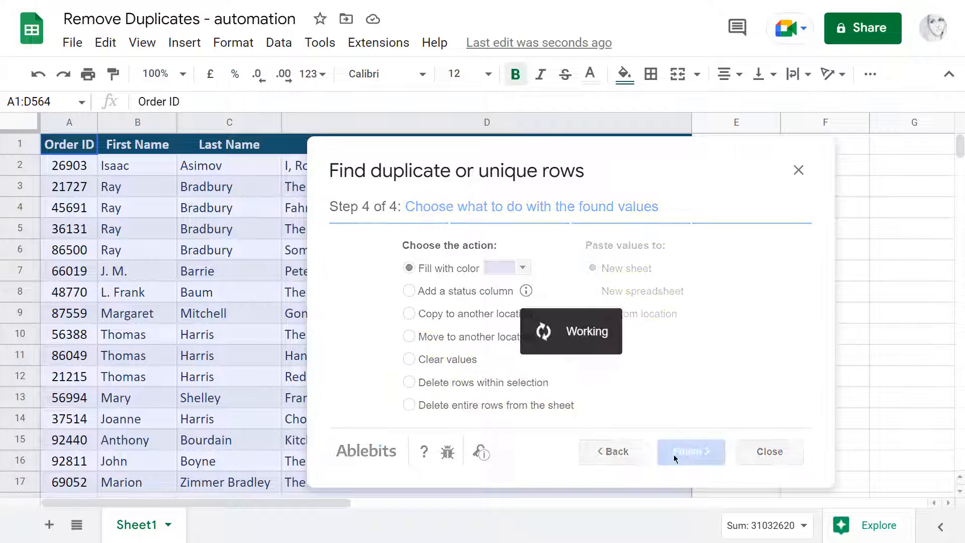
pyautogui.click(690, 451)
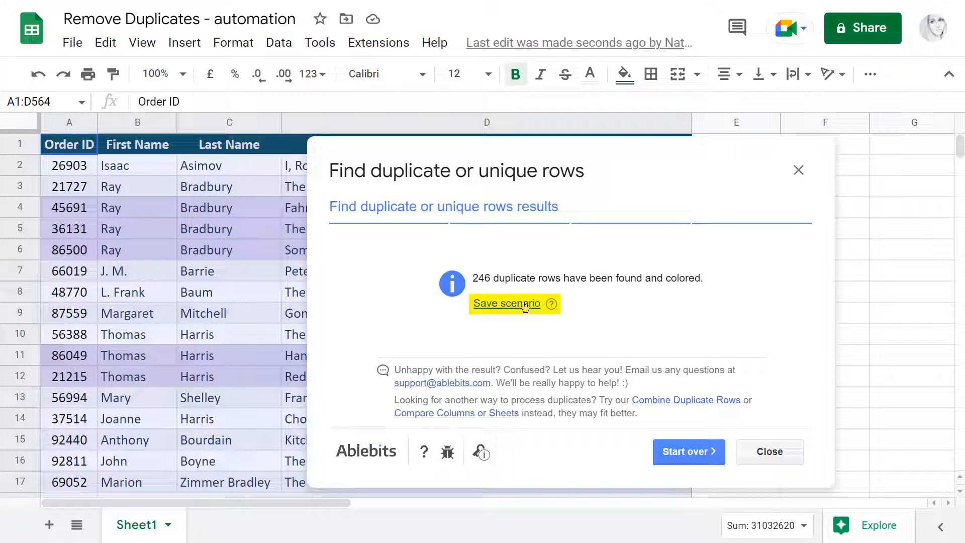
# Save the duplicate-colouring steps as a scenario named 'highlight'.
pyautogui.click(506, 304)
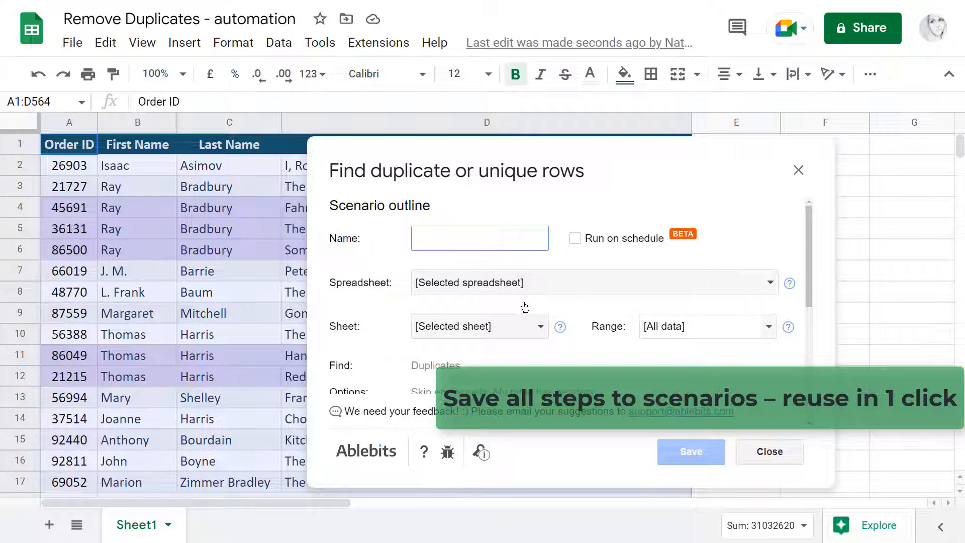
pyautogui.click(479, 239)
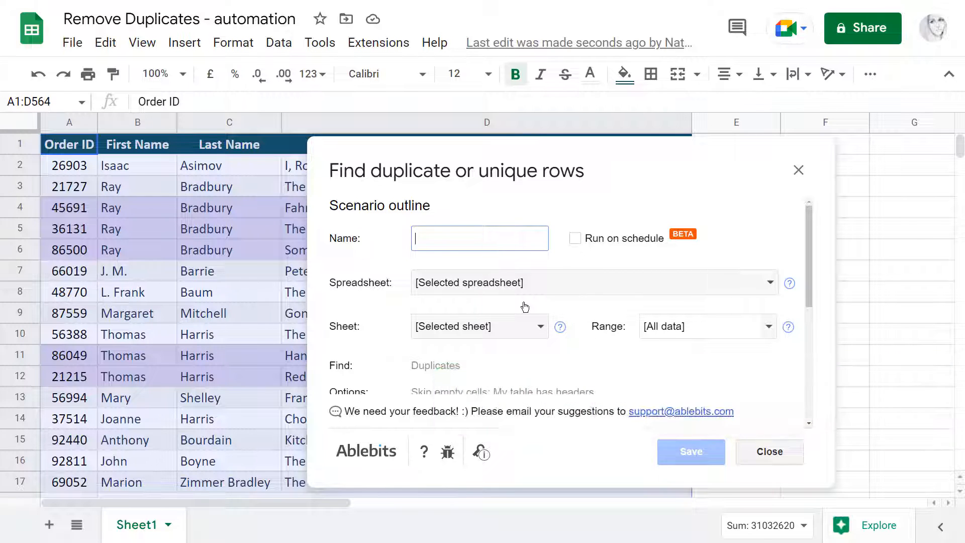
pyautogui.write('highlight')
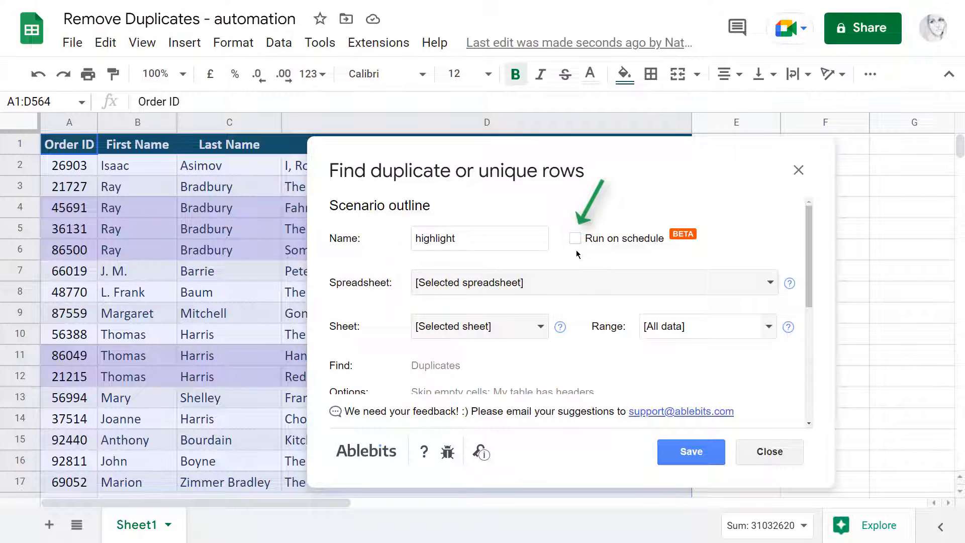
pyautogui.click(690, 451)
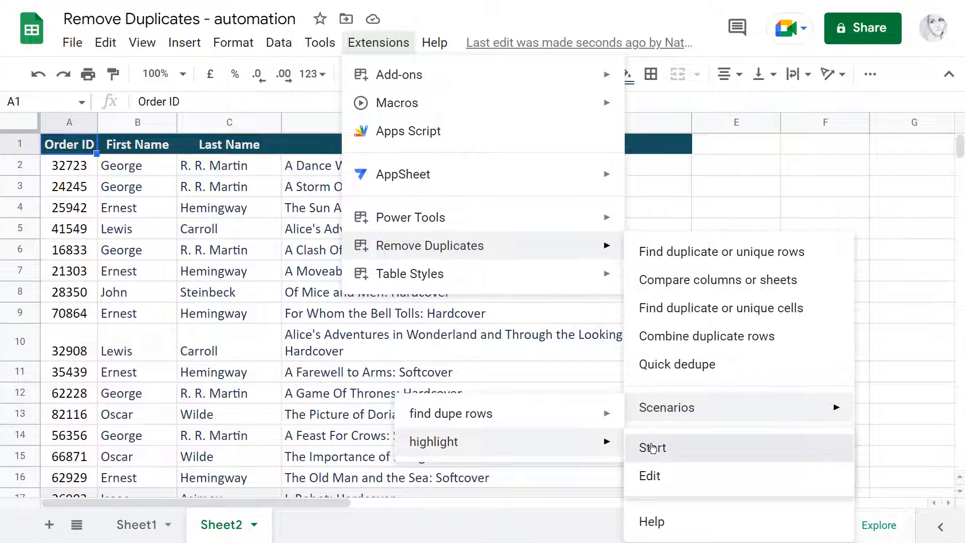
# Start the 'highlight' scenario on Sheet2, then return to Sheet1.
pyautogui.click(650, 447)
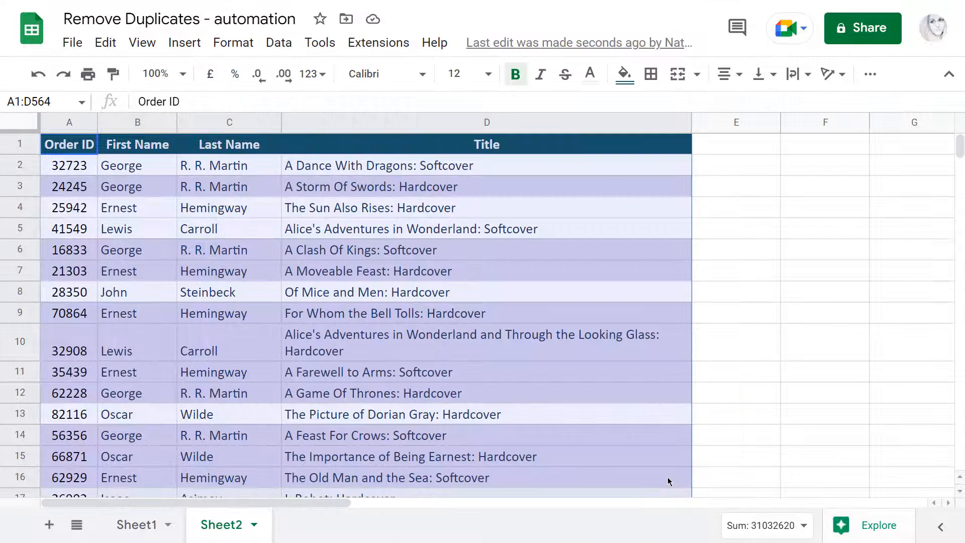
pyautogui.click(136, 524)
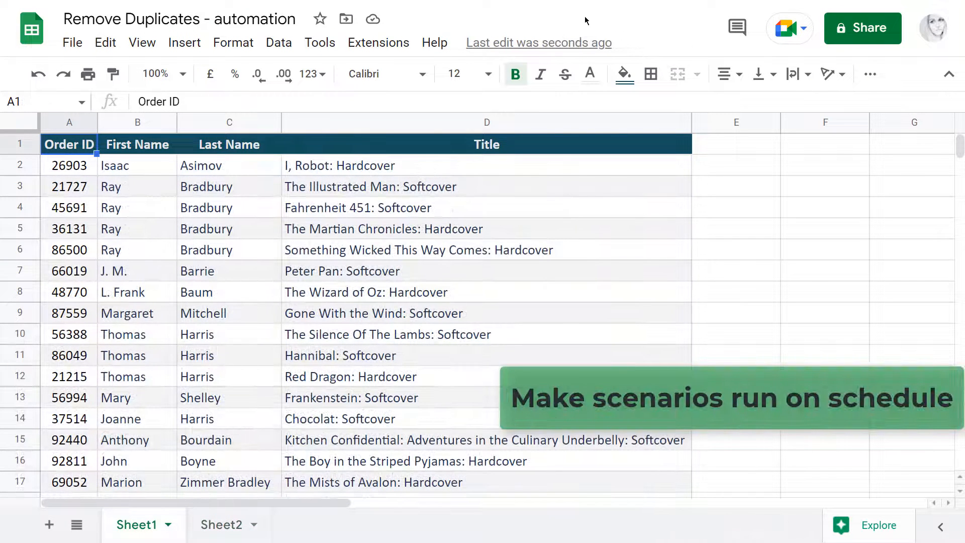
# Open the Remove Duplicates Schedule window listing the 'find dupe rows' and 'highlight' scenarios.
pyautogui.click(377, 43)
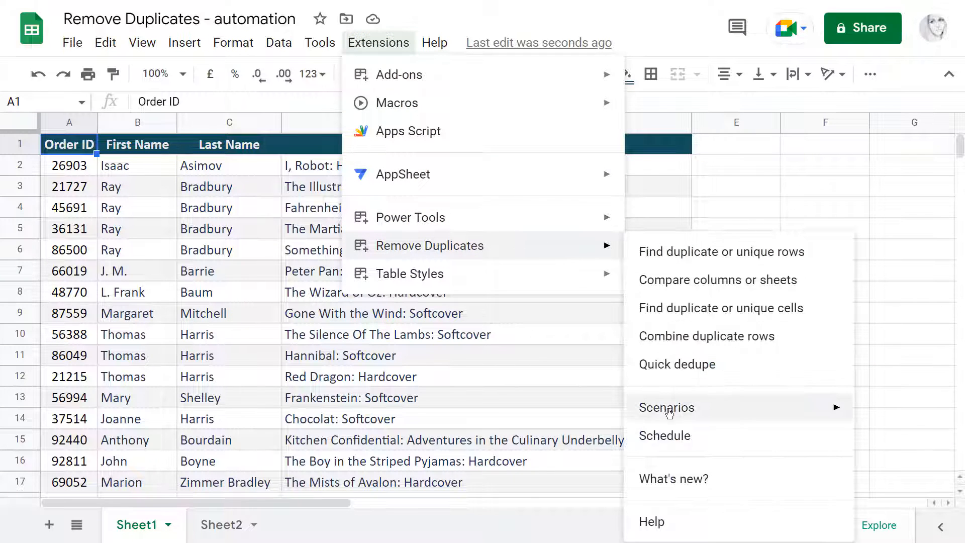
pyautogui.moveTo(666, 407)
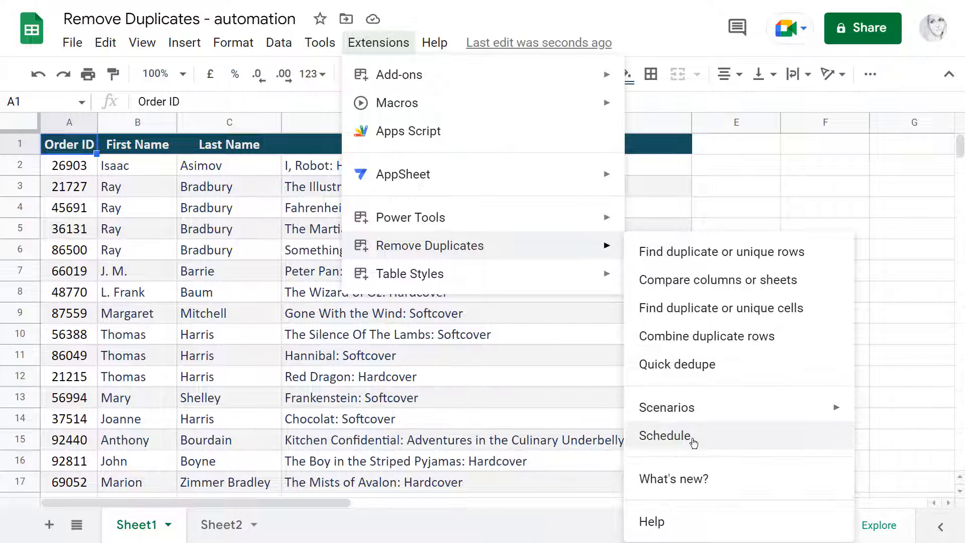
pyautogui.click(665, 436)
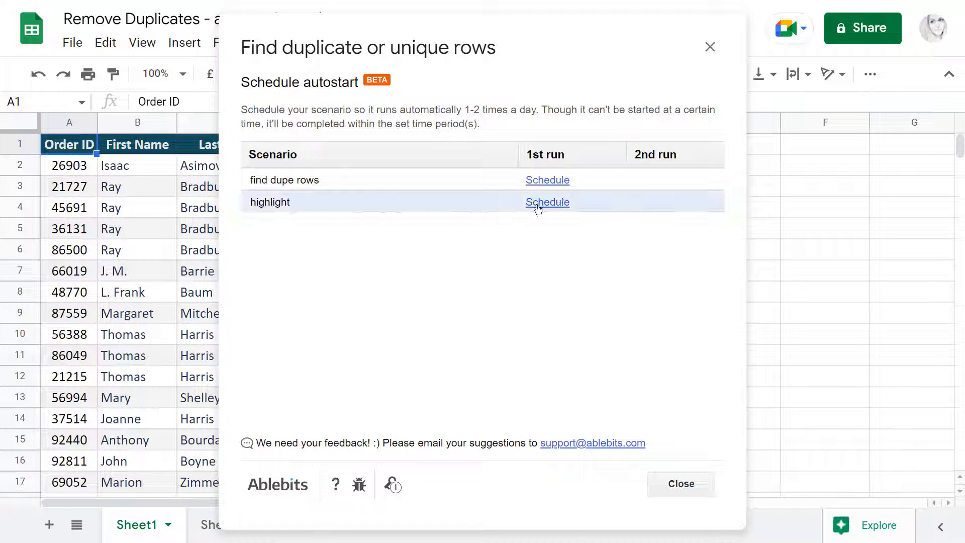
# Schedule 'highlight' daily at 4–5 PM, second run 9–10 PM, with a log sheet.
pyautogui.click(547, 202)
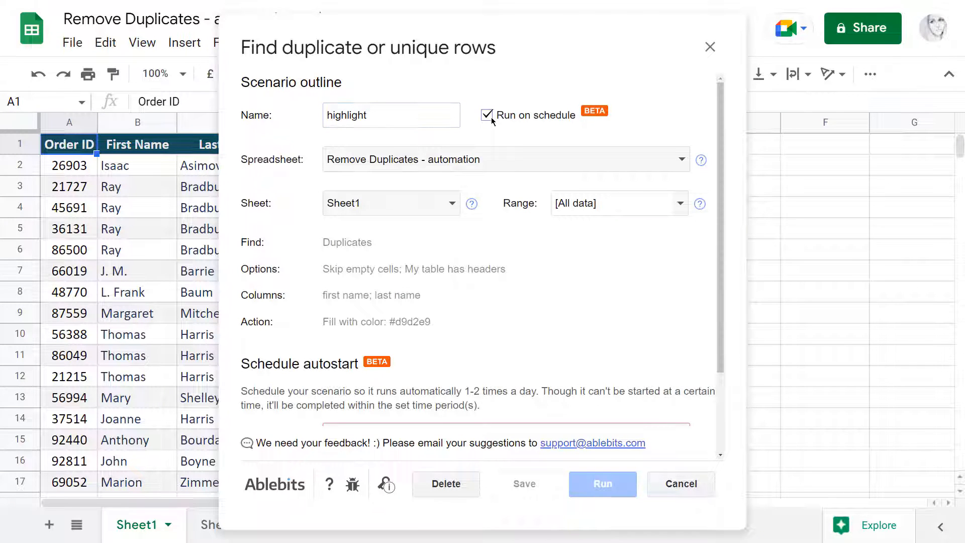
pyautogui.scroll(-3)
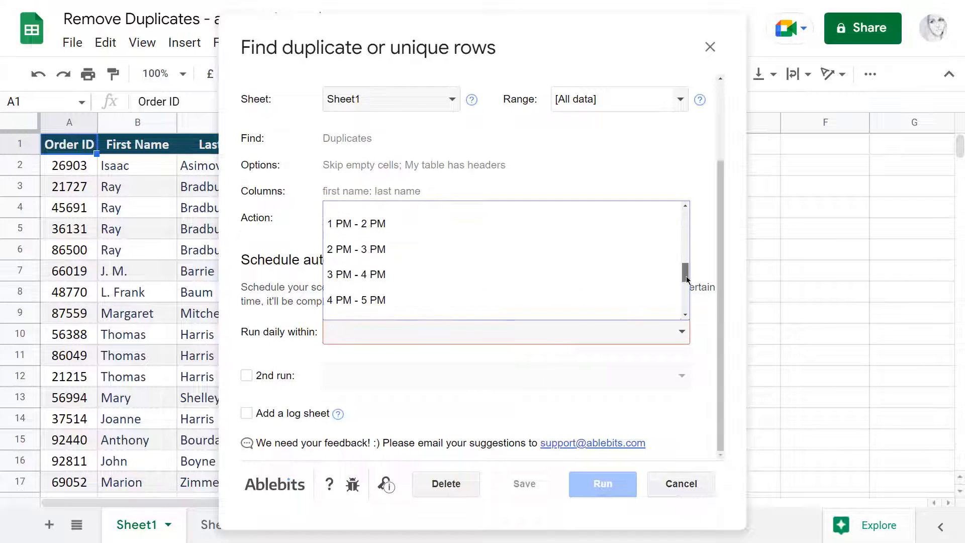
pyautogui.click(247, 375)
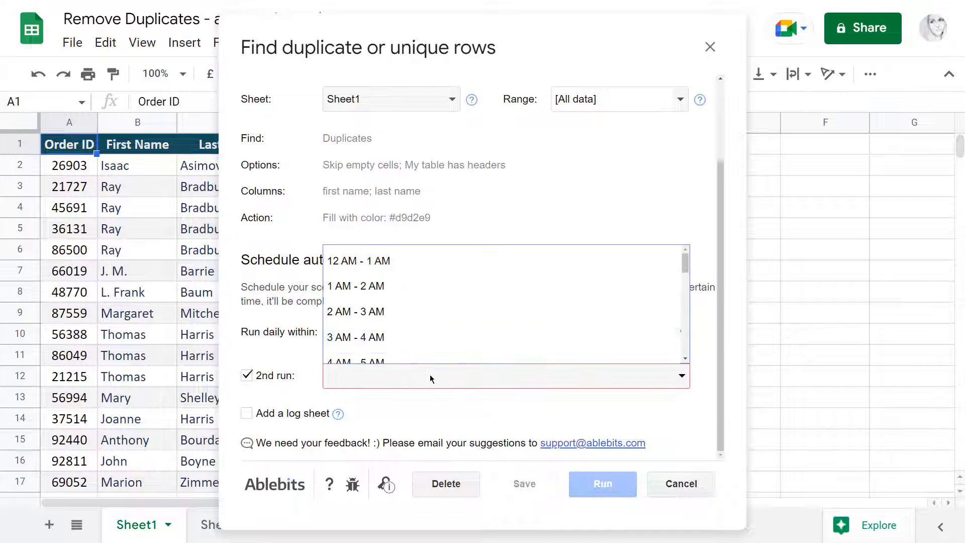
pyautogui.scroll(-3)
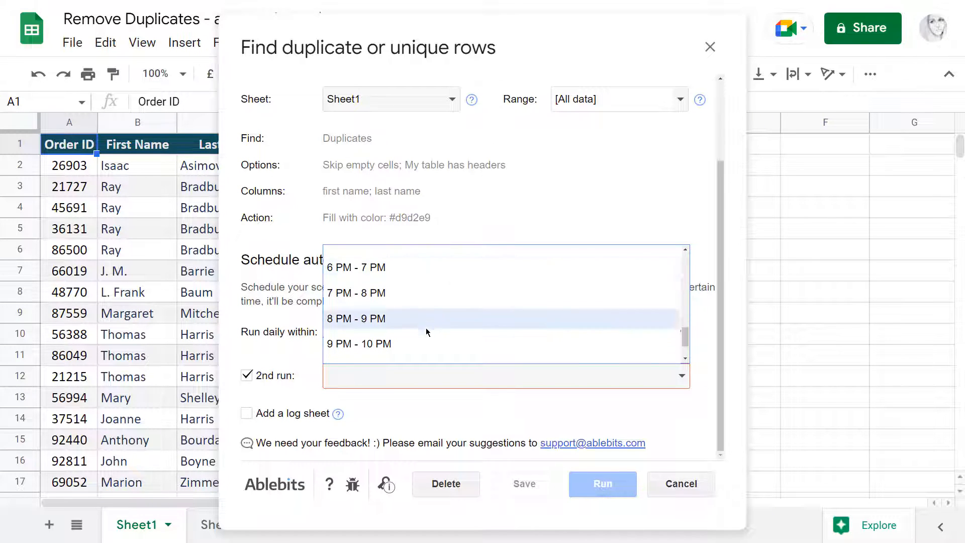
pyautogui.click(356, 331)
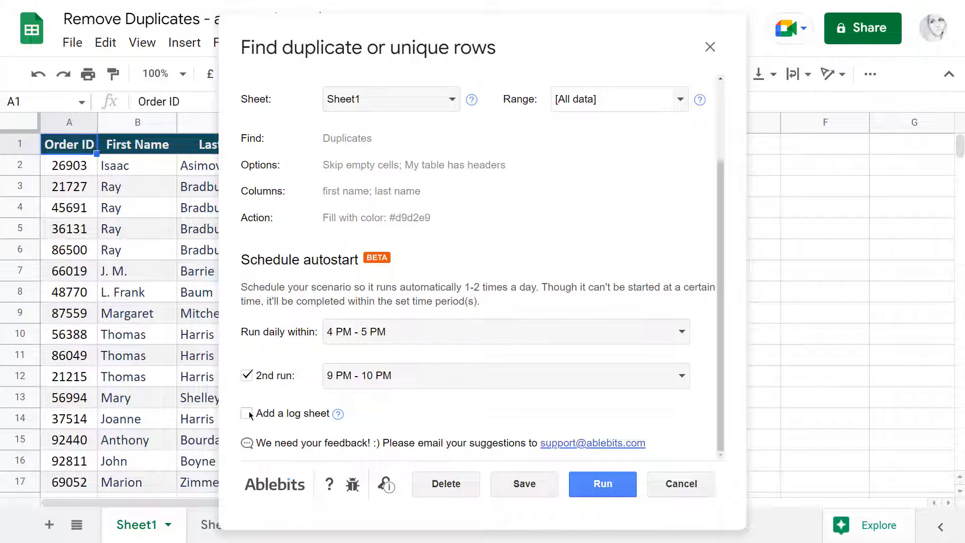
pyautogui.click(247, 413)
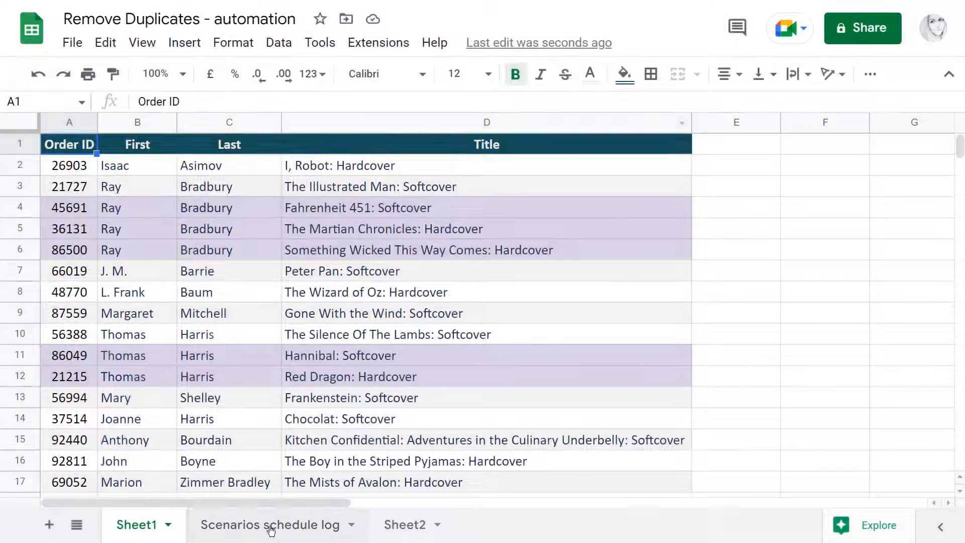
# View the Scenarios schedule log tab, then search the Marketplace for Remove Duplicates.
pyautogui.click(266, 524)
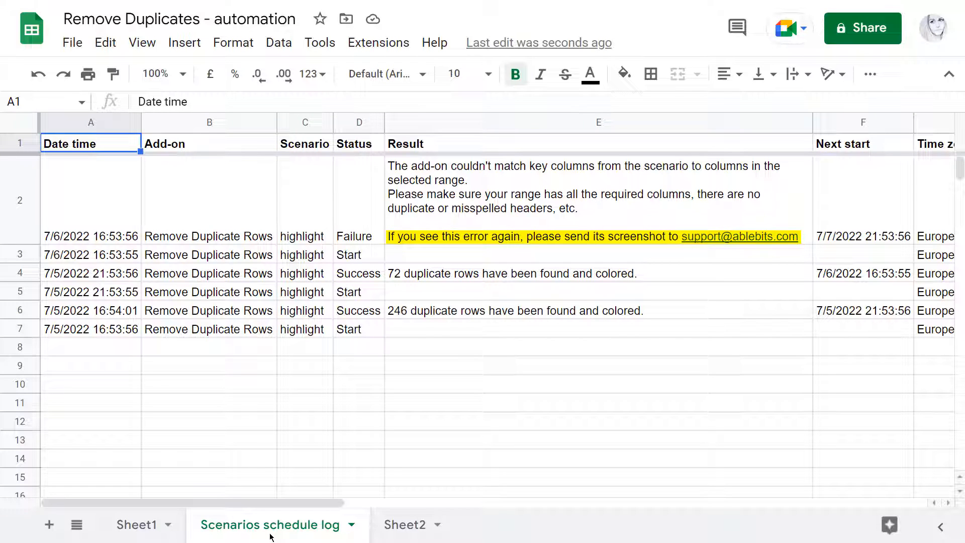
pyautogui.click(378, 42)
pyautogui.write('remove')
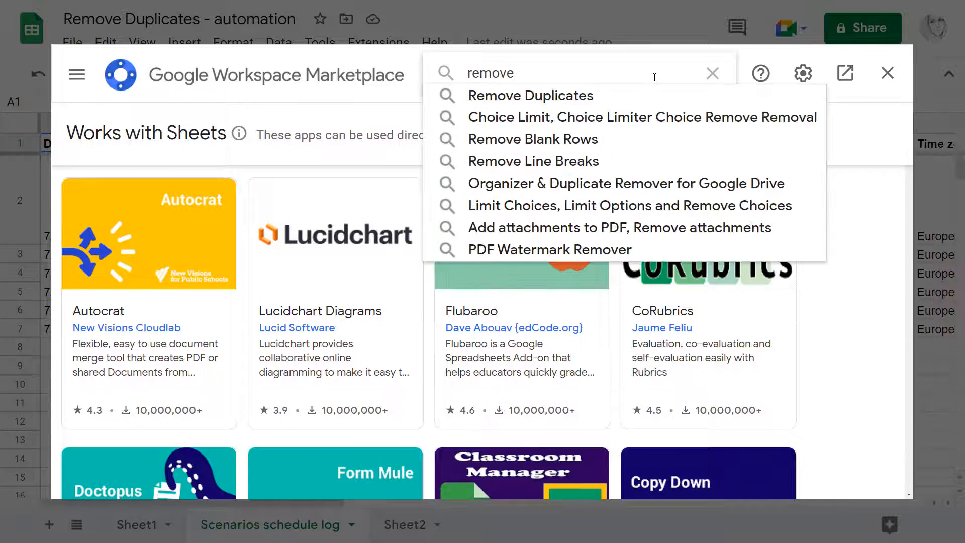
pyautogui.click(531, 95)
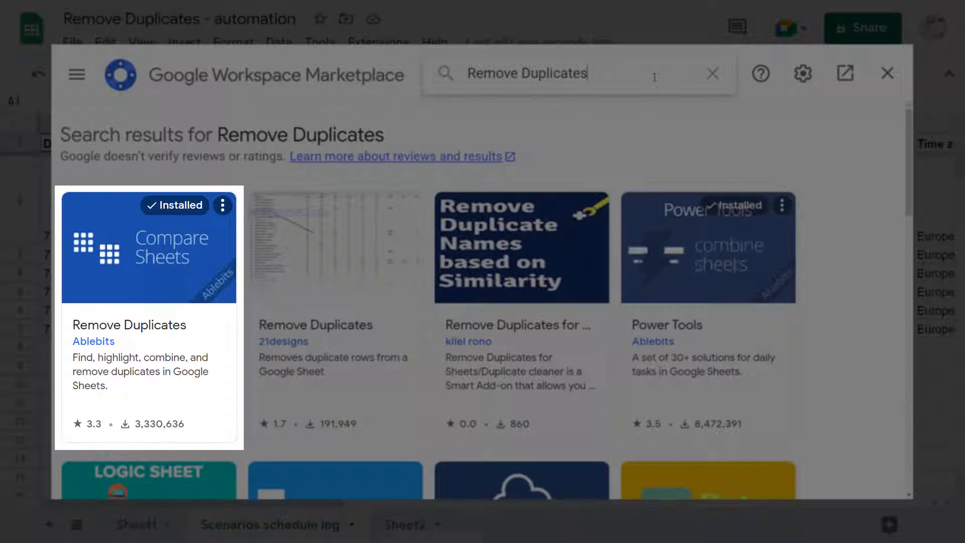